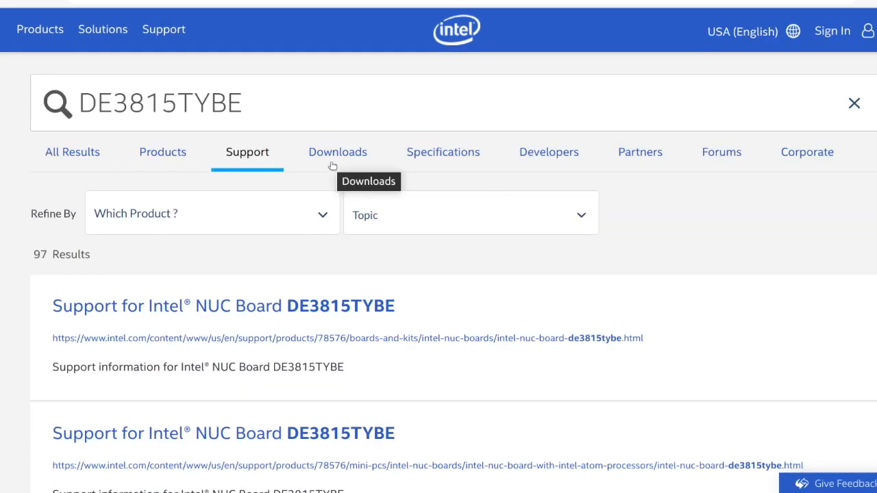
Step: Filter the DE3815TYBE results to BIOS downloads and open the TYBYT10H.86A BIOS Update page
click(337, 151)
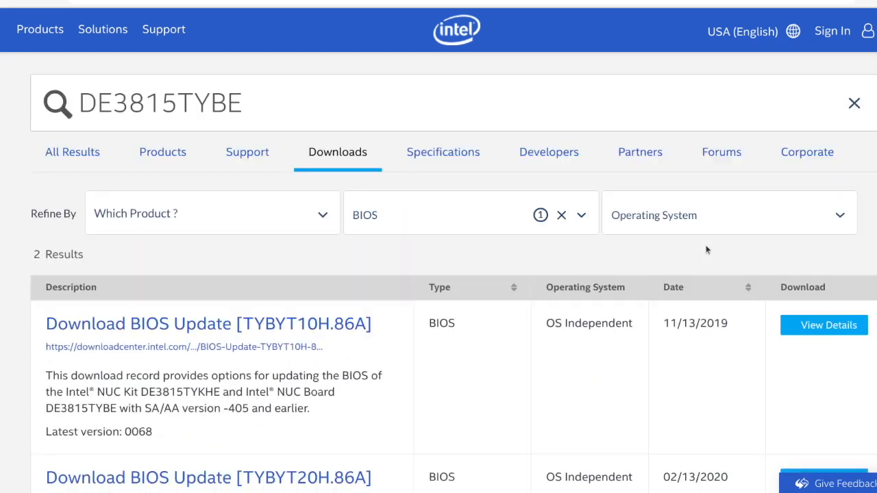
scroll(down, 3)
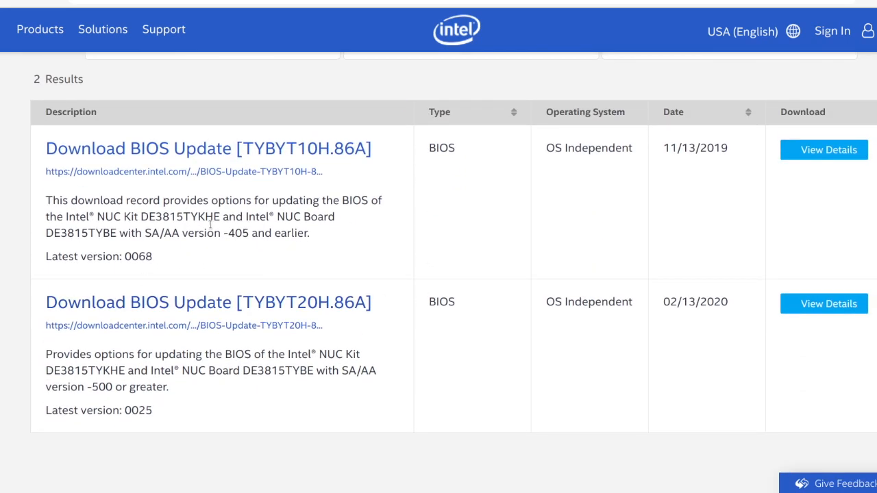
double_click(265, 233)
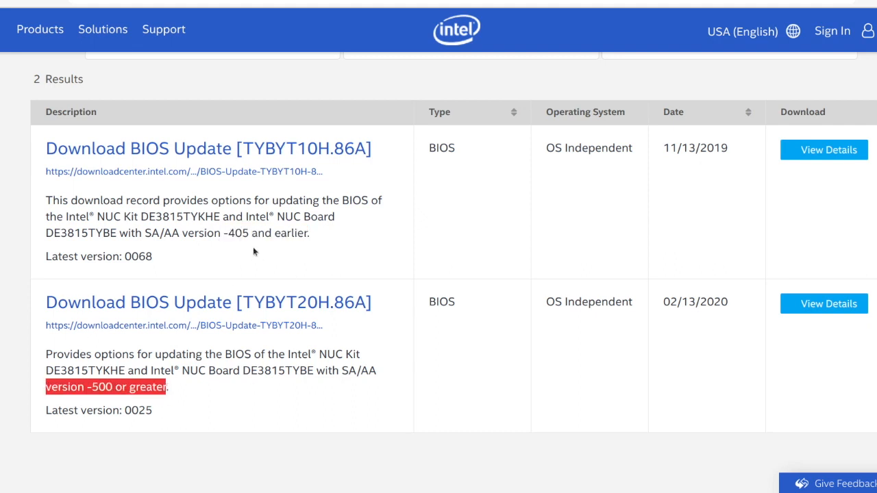
click(344, 235)
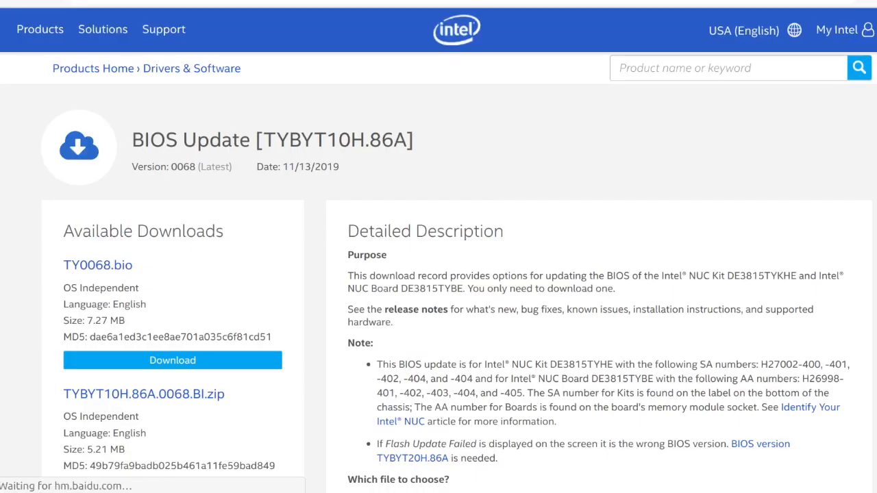
mouse_move(171, 360)
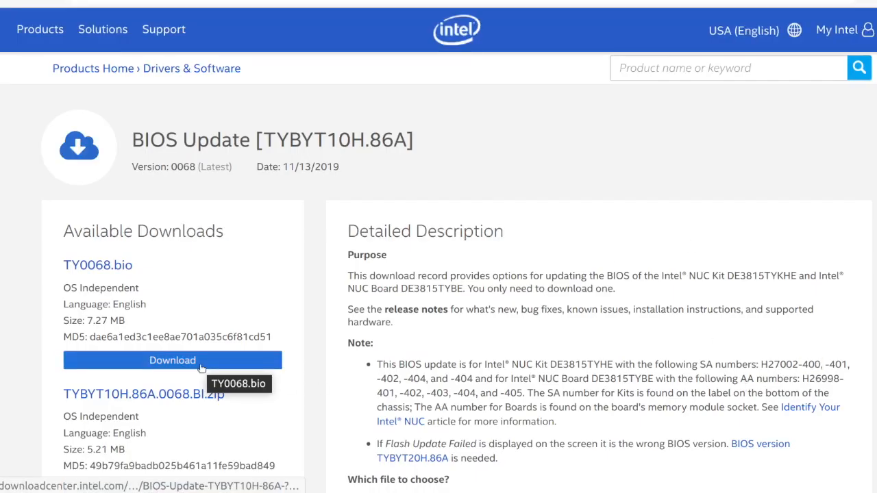
Step: Accept the license agreement to download TY0068.bio, then dismiss the agreement window
scroll(down, 3)
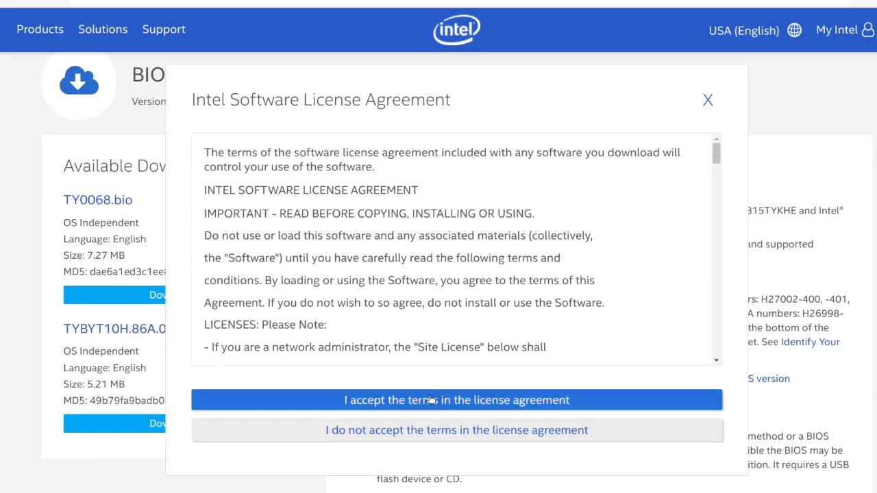
click(456, 399)
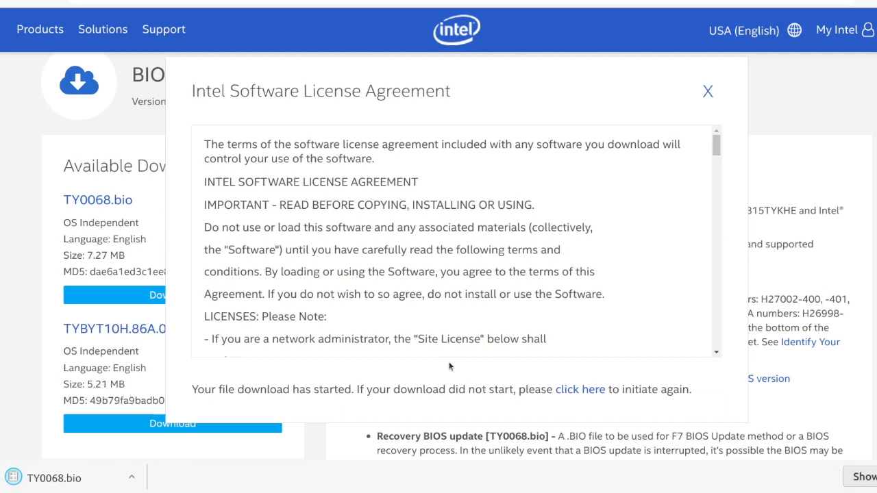
click(707, 91)
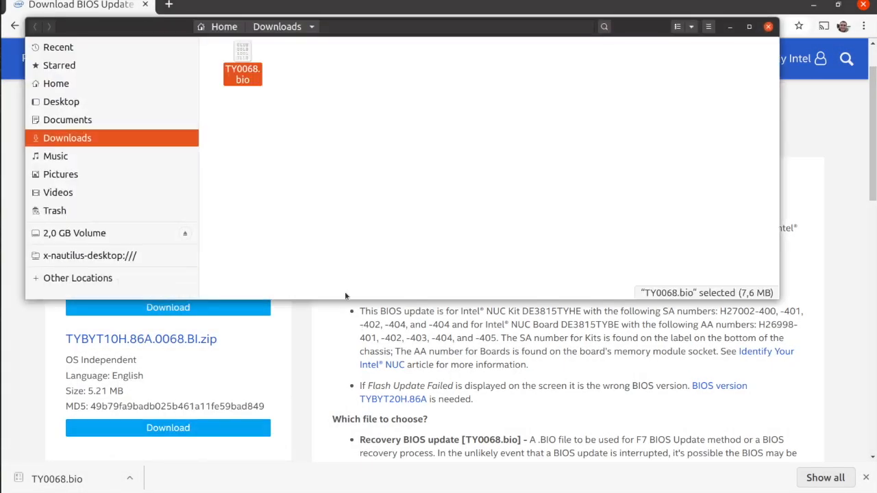
Step: Open the Downloads folder in Files to show TY0068.bio
click(75, 233)
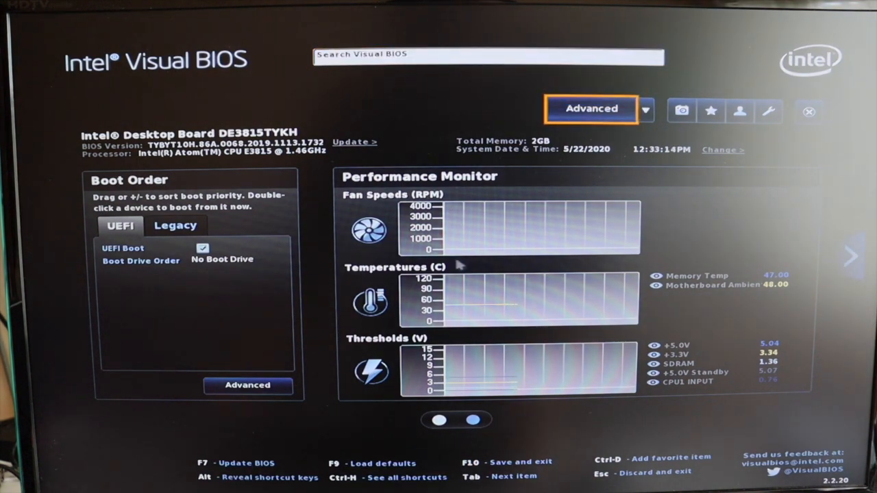
Step: Go to Advanced > Devices and Peripherals > Onboard Devices and select 4GB eMMC Built-in Storage
click(590, 108)
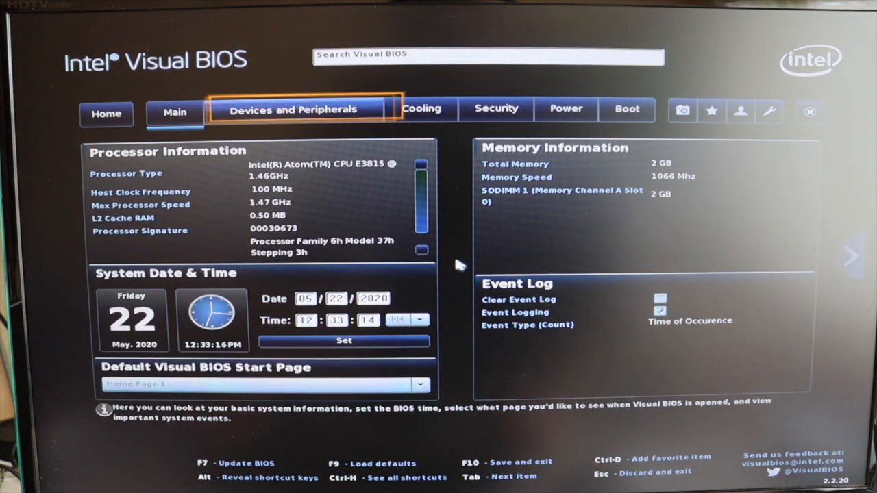
click(293, 110)
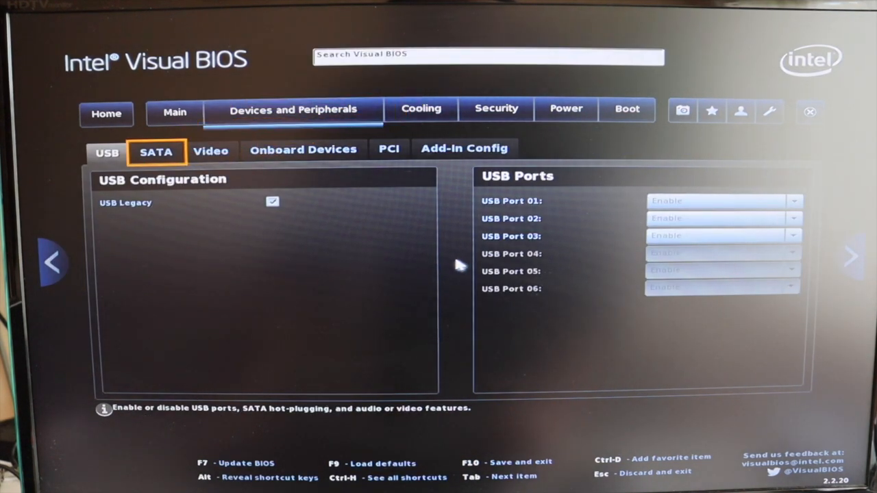
click(303, 150)
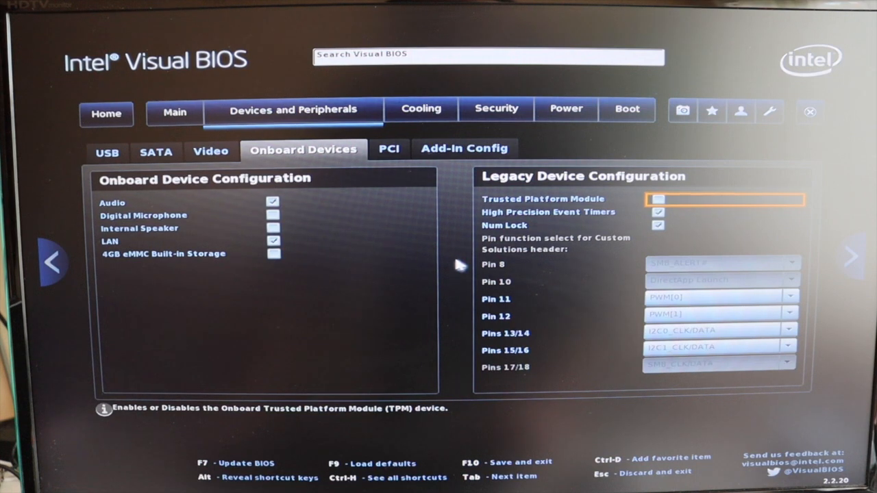
click(273, 253)
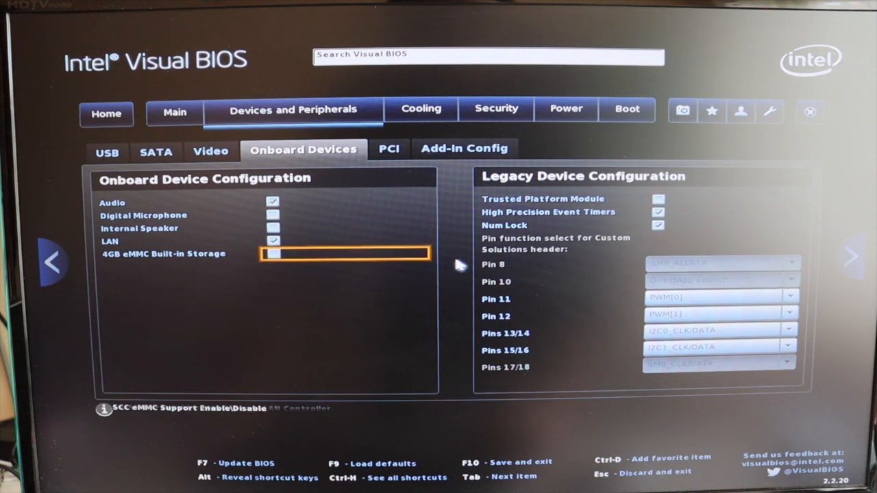